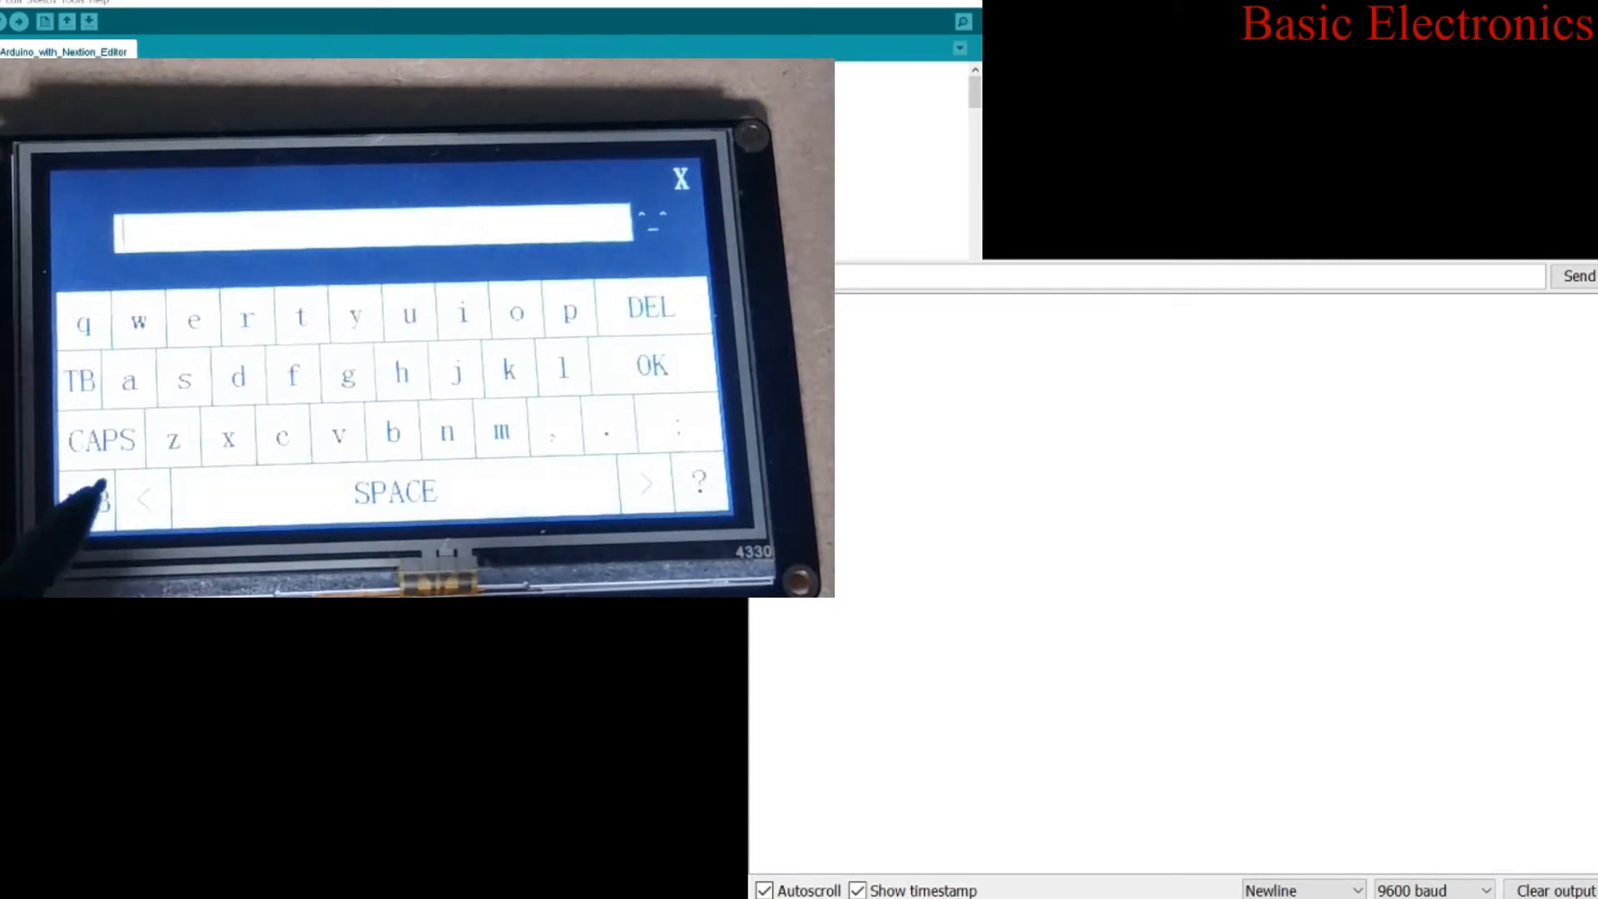
Type 'Hecanet Wireless' into the Nextion SSID field using the capitals keyboard
left_click(101, 440)
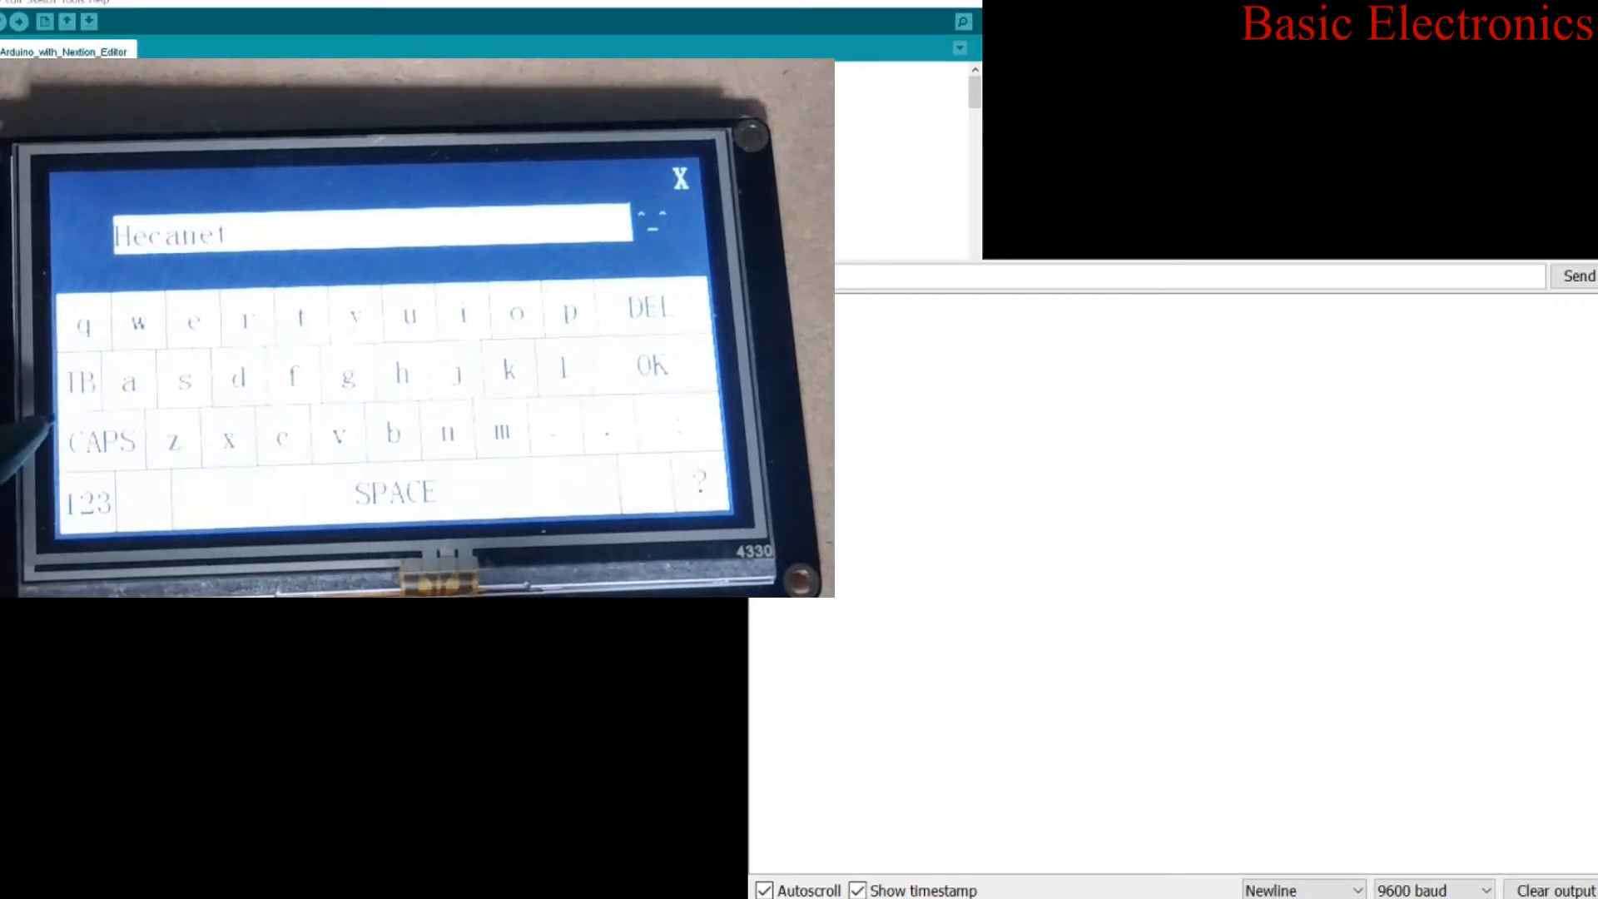
left_click(100, 440)
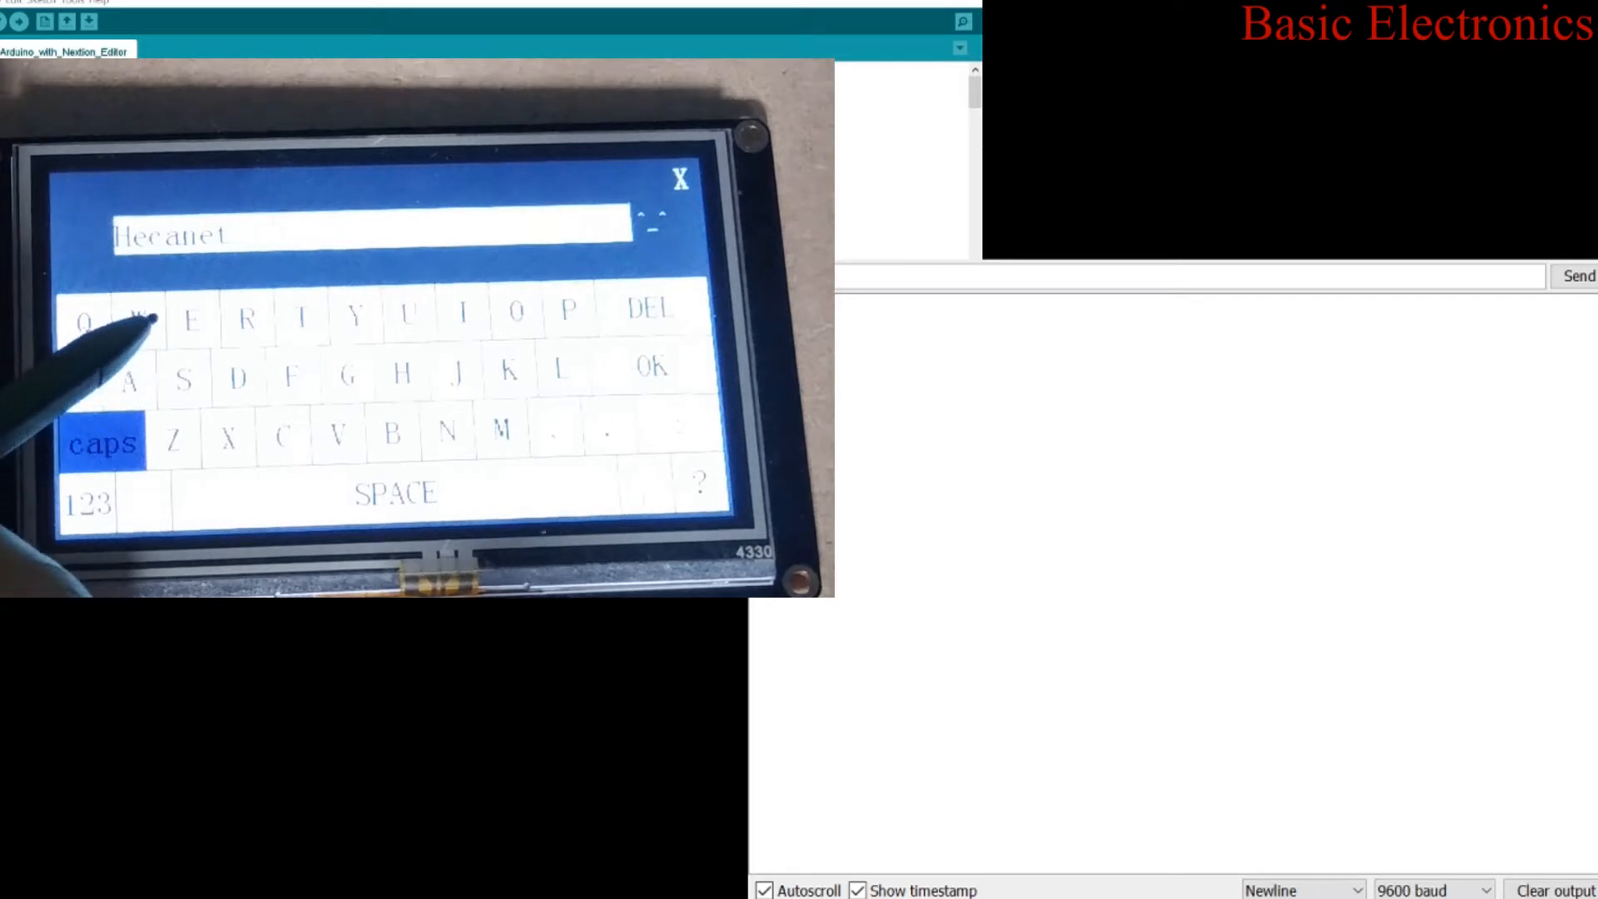
left_click(136, 318)
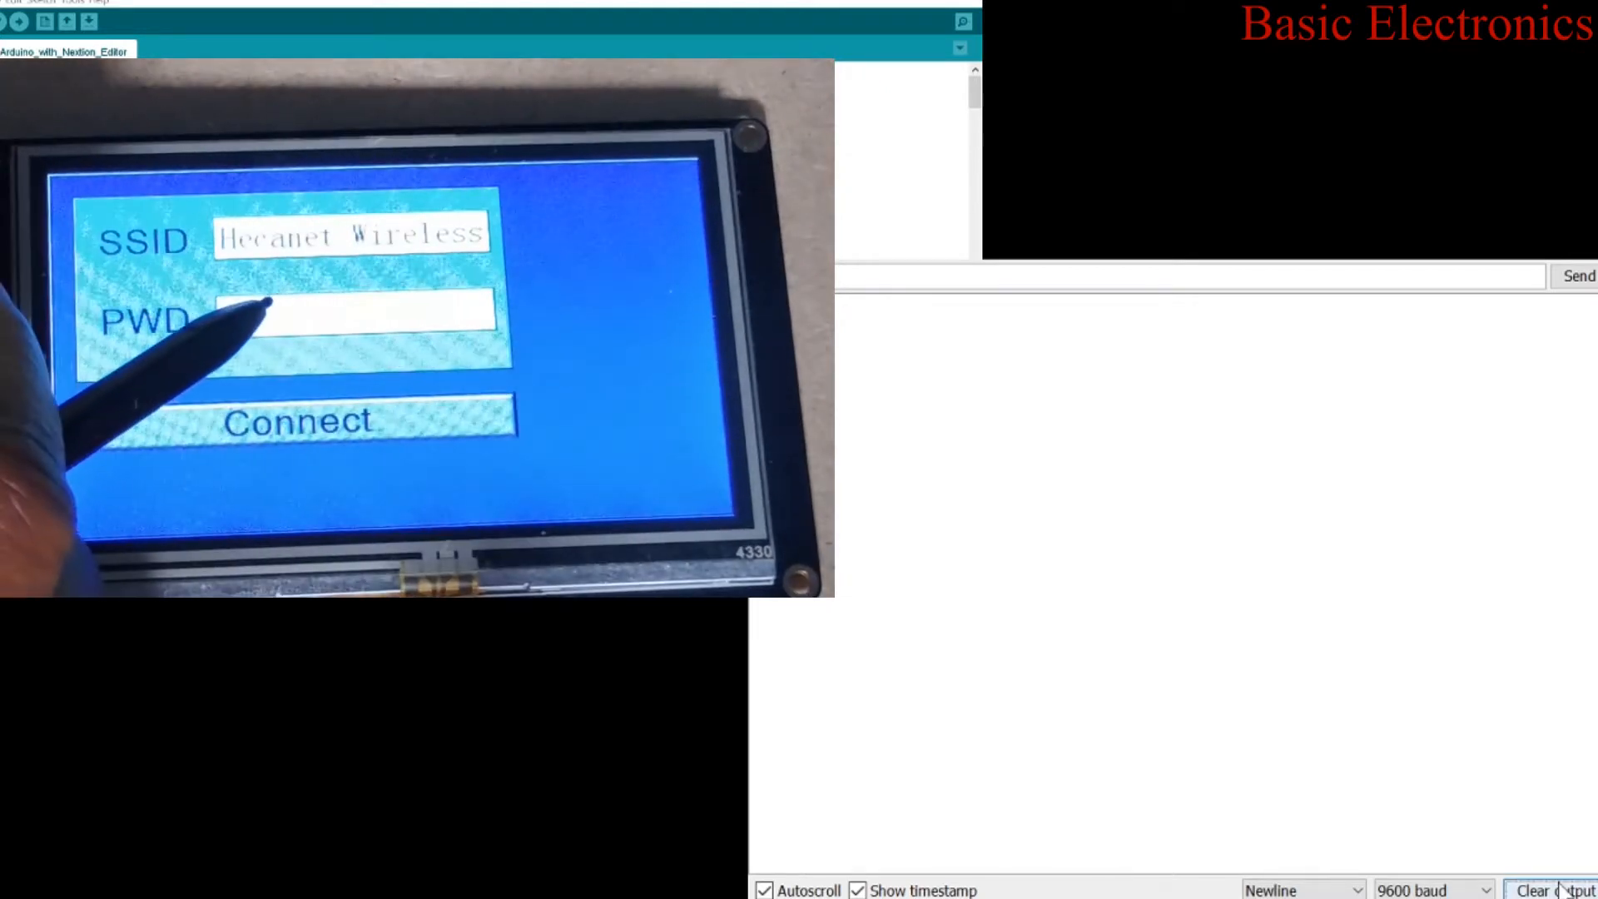
Enter the Wi-Fi password in the Nextion PWD field using the 123 keyboard layout
left_click(357, 316)
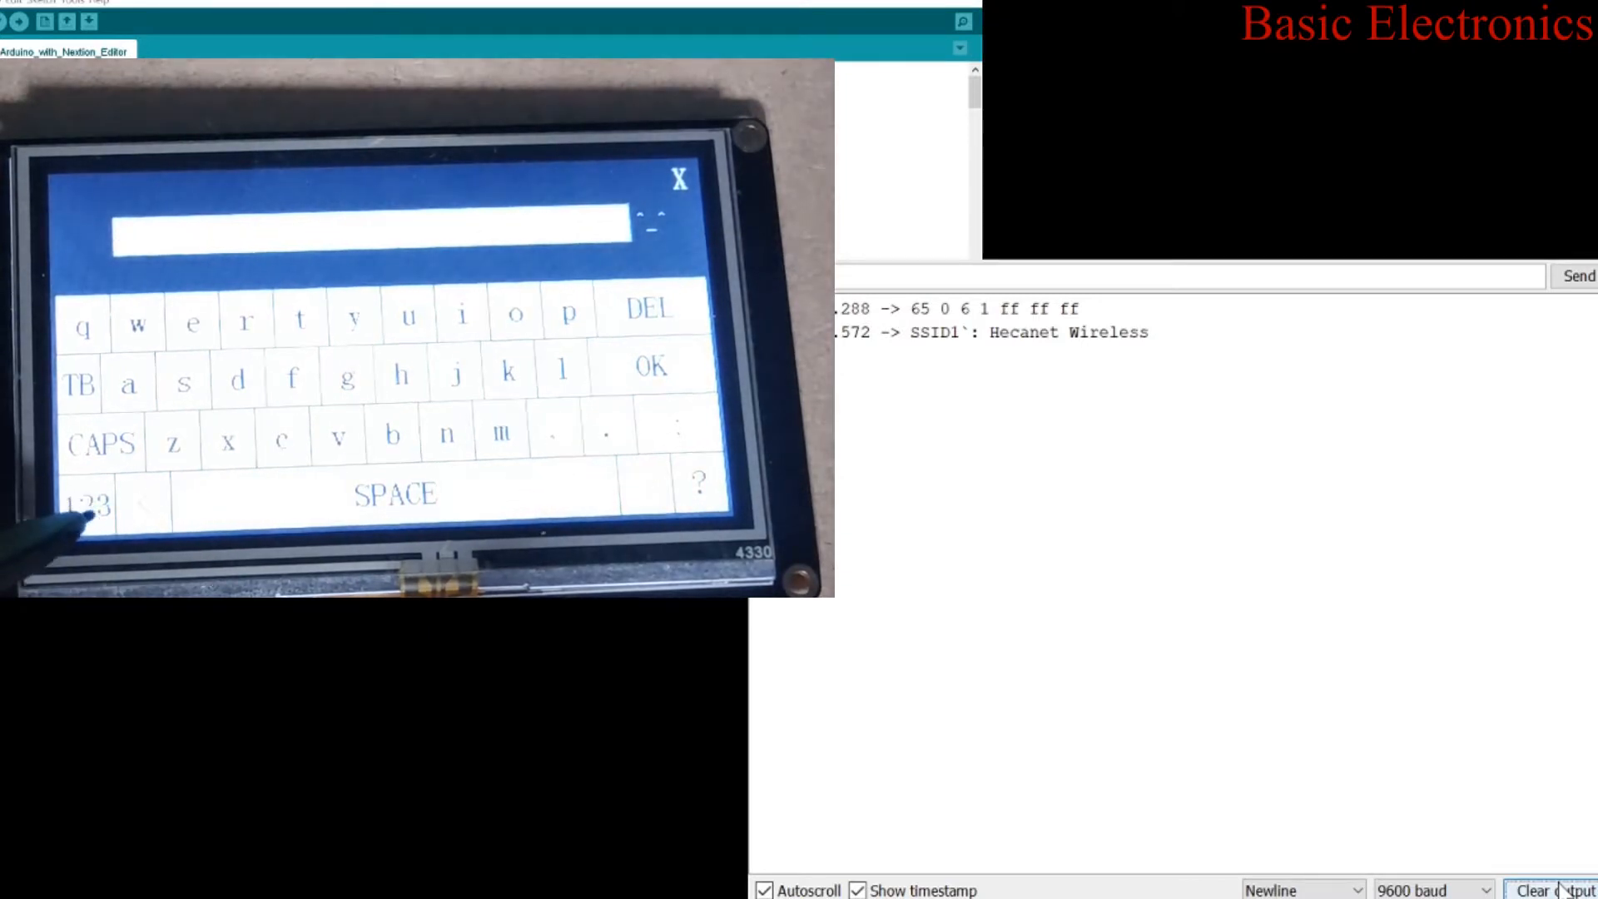
left_click(86, 503)
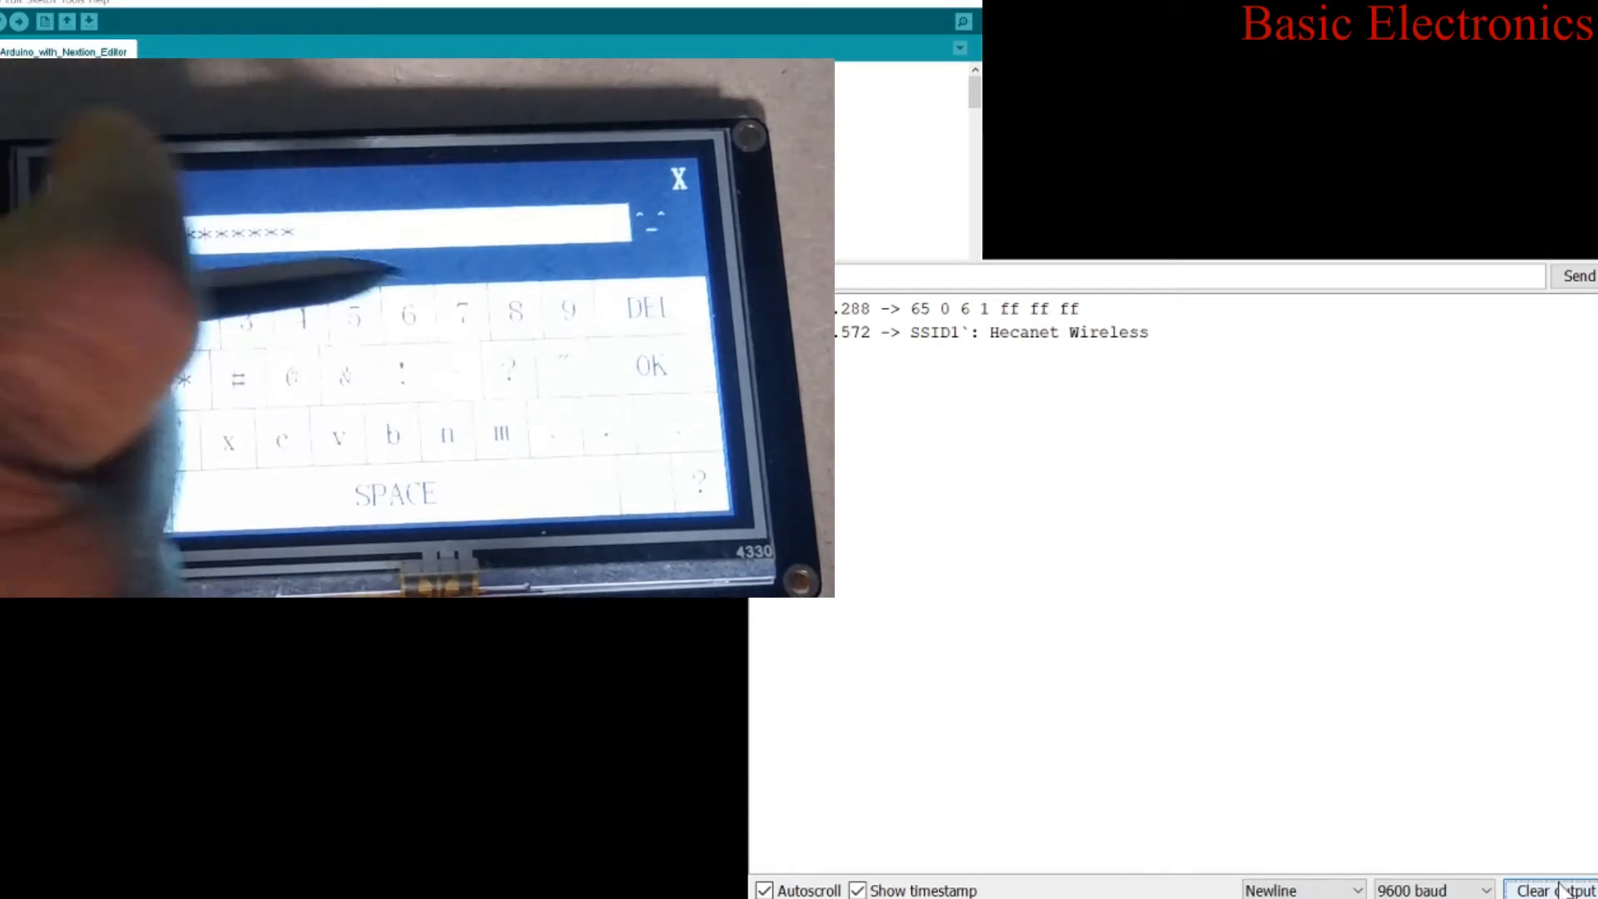
left_click(649, 365)
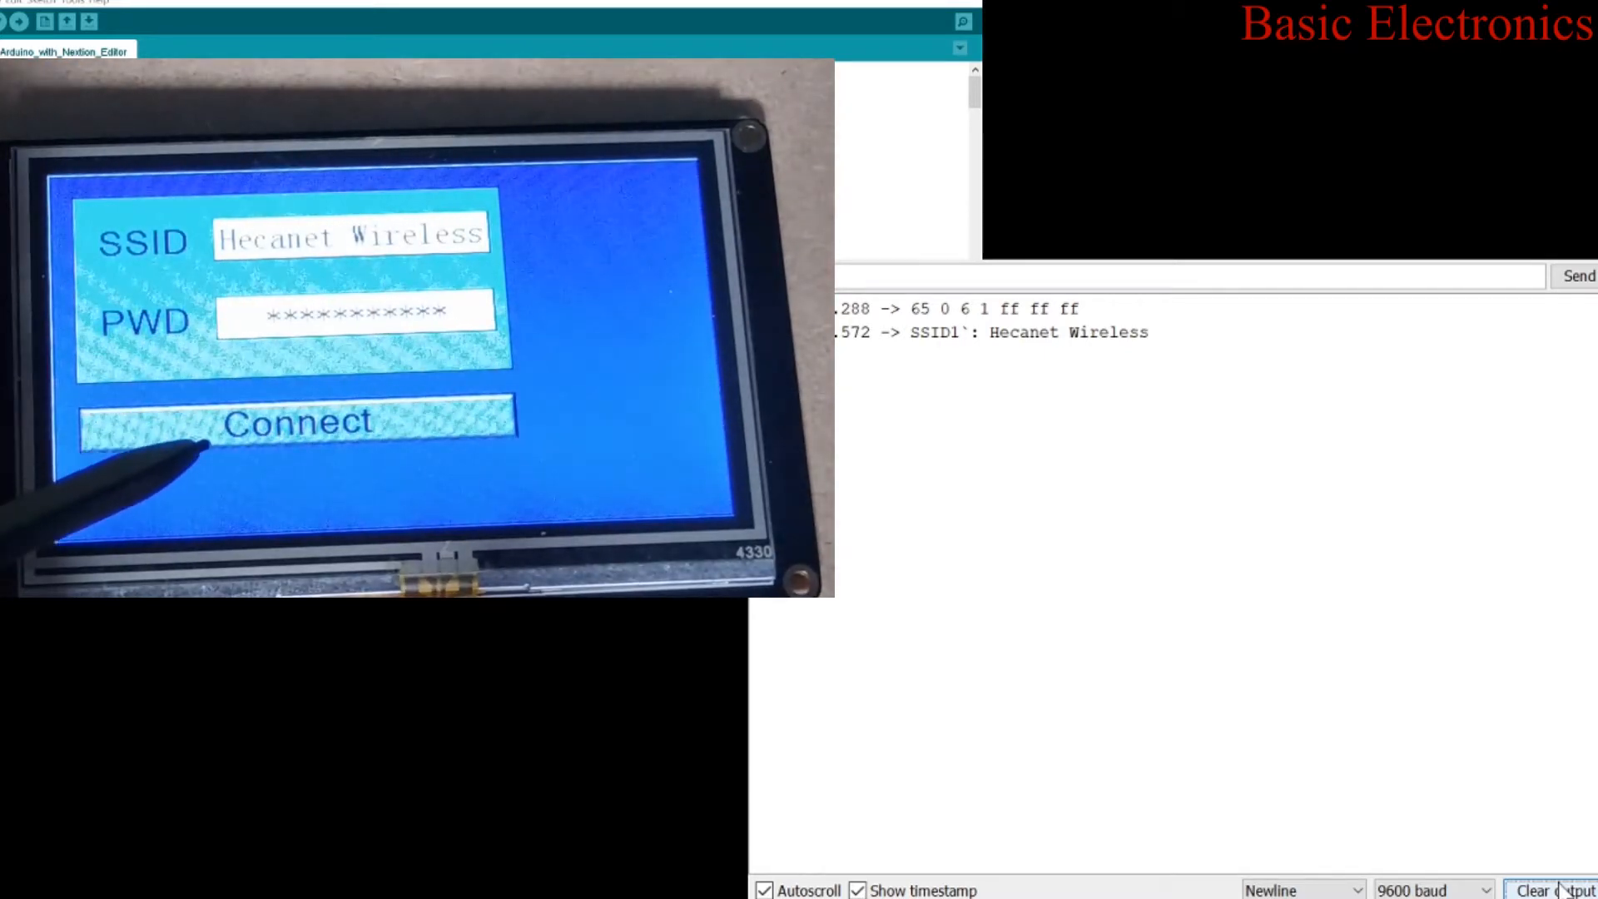
left_click(351, 235)
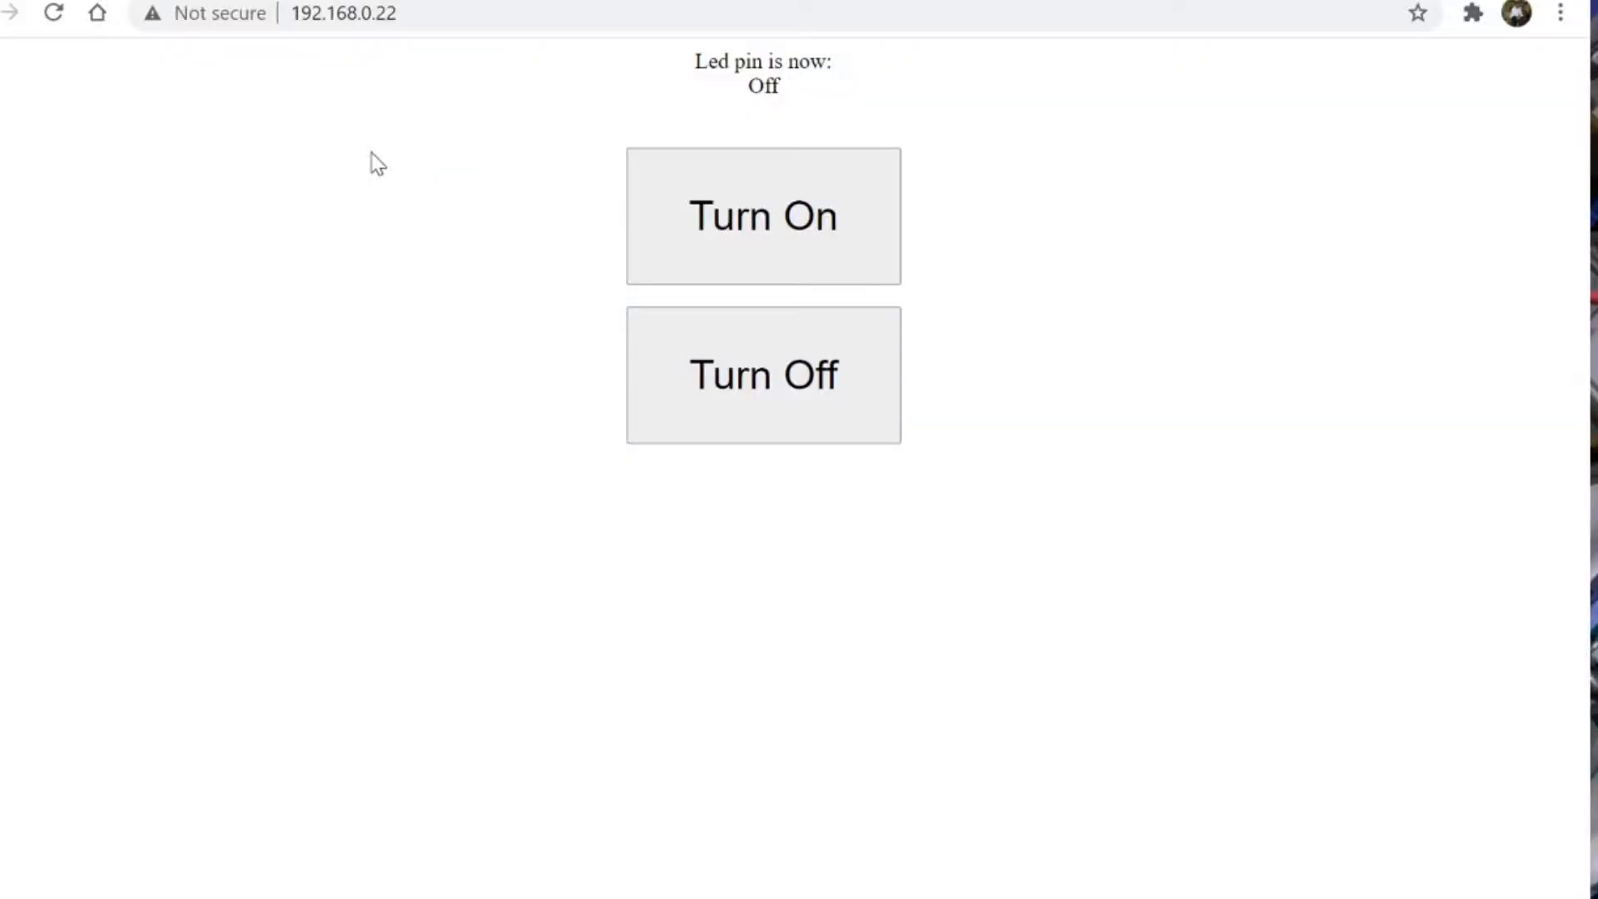
mouse_move(683, 167)
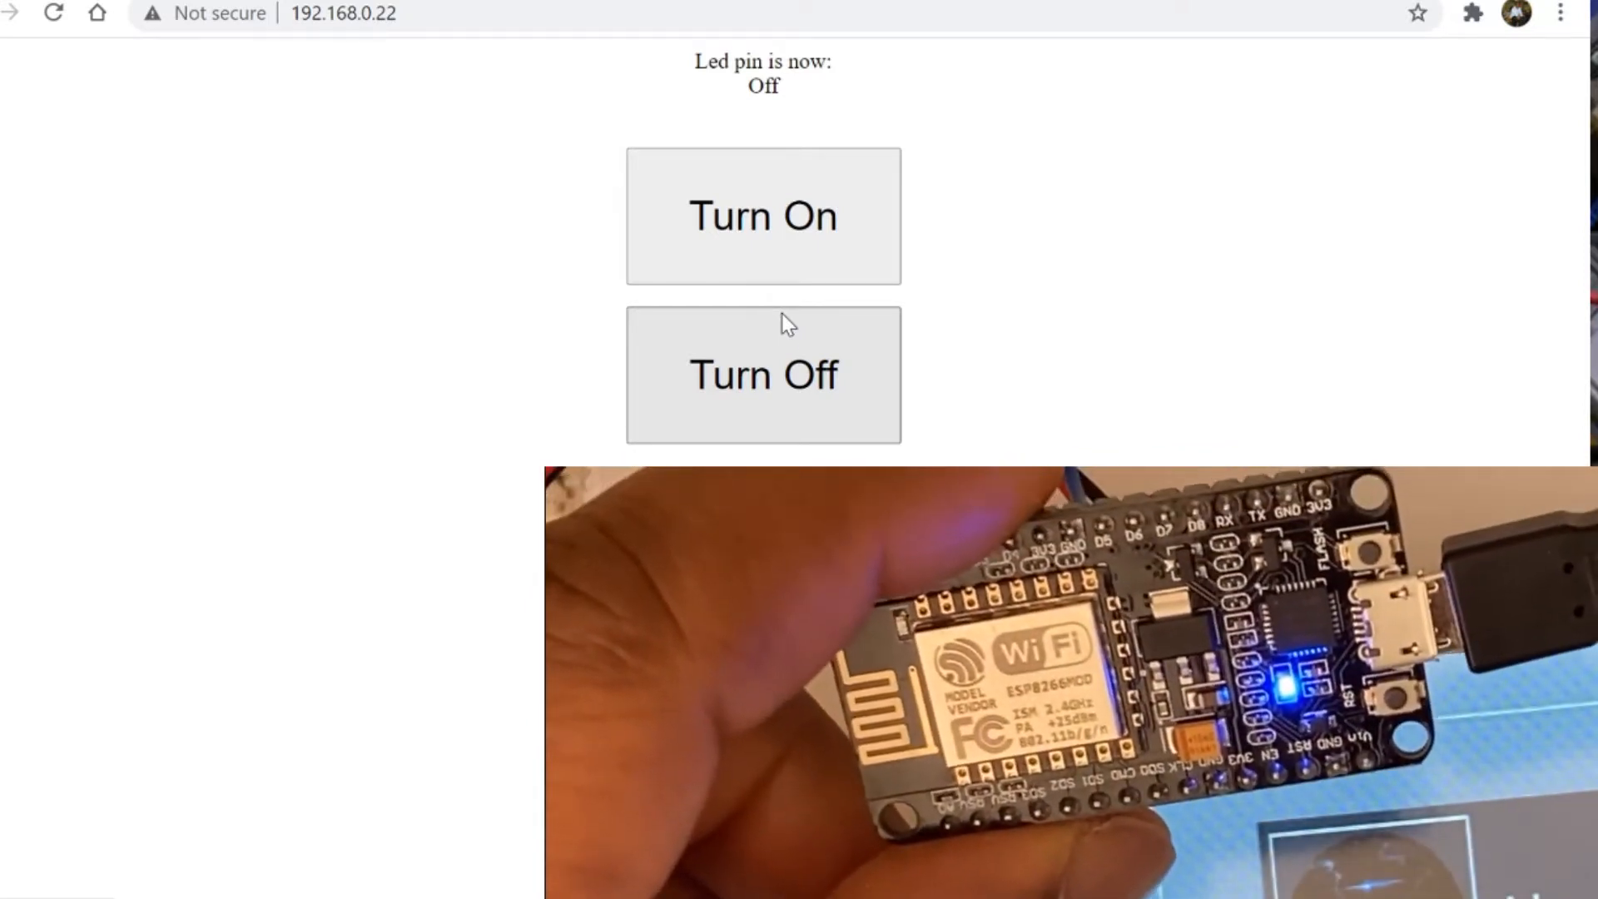
Toggle the board's LED off, on, off, and on again from the web page
left_click(763, 374)
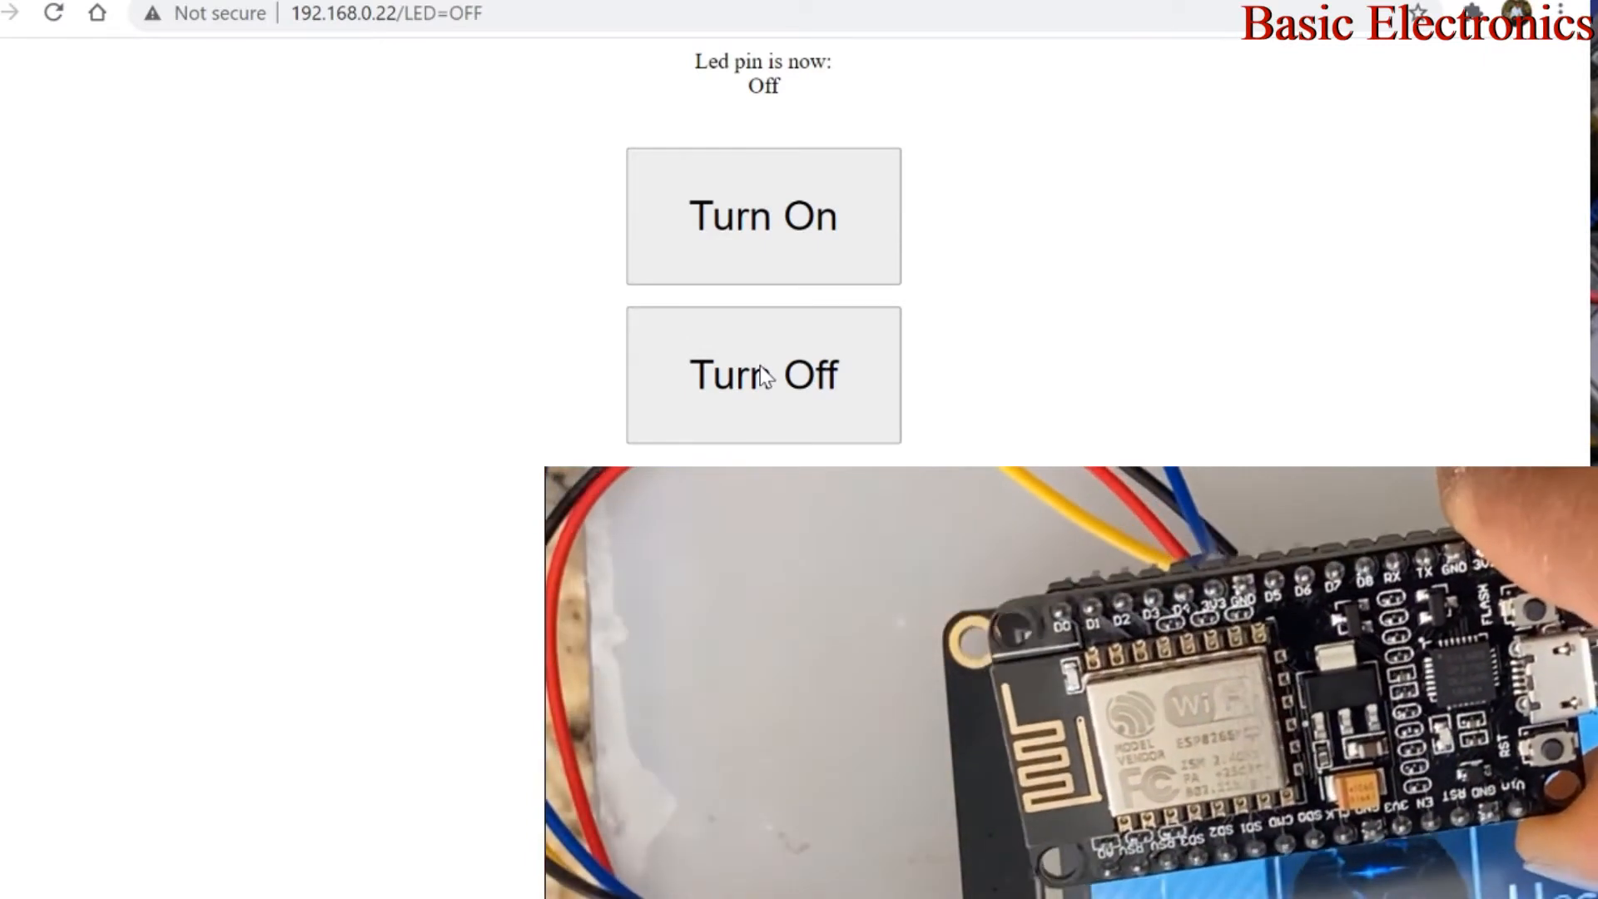
mouse_move(795, 216)
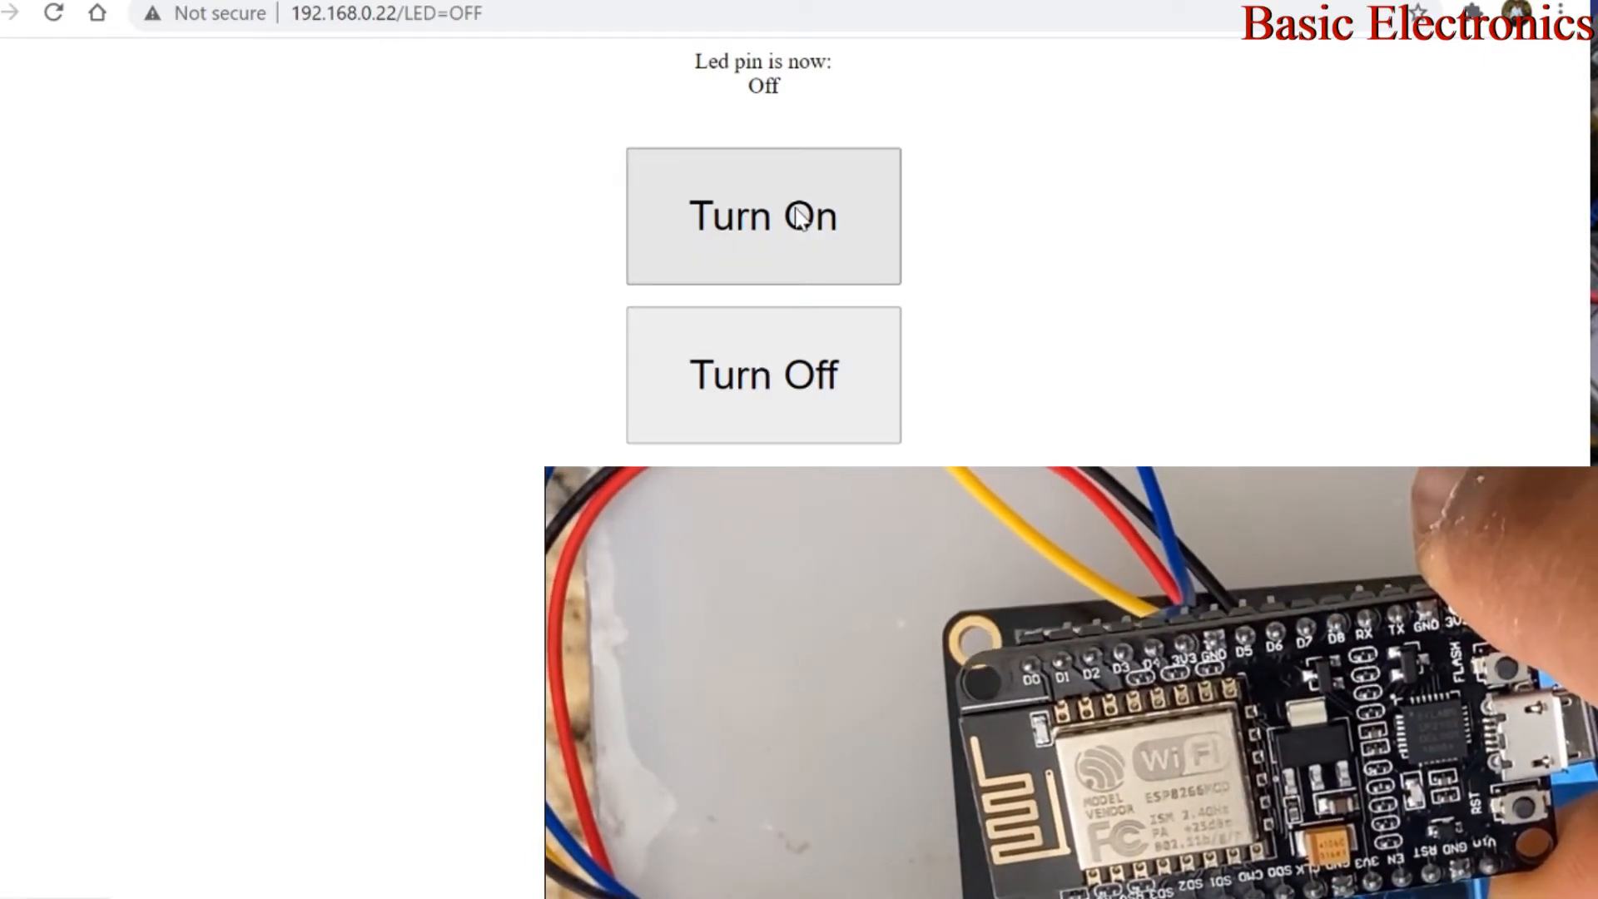
left_click(763, 217)
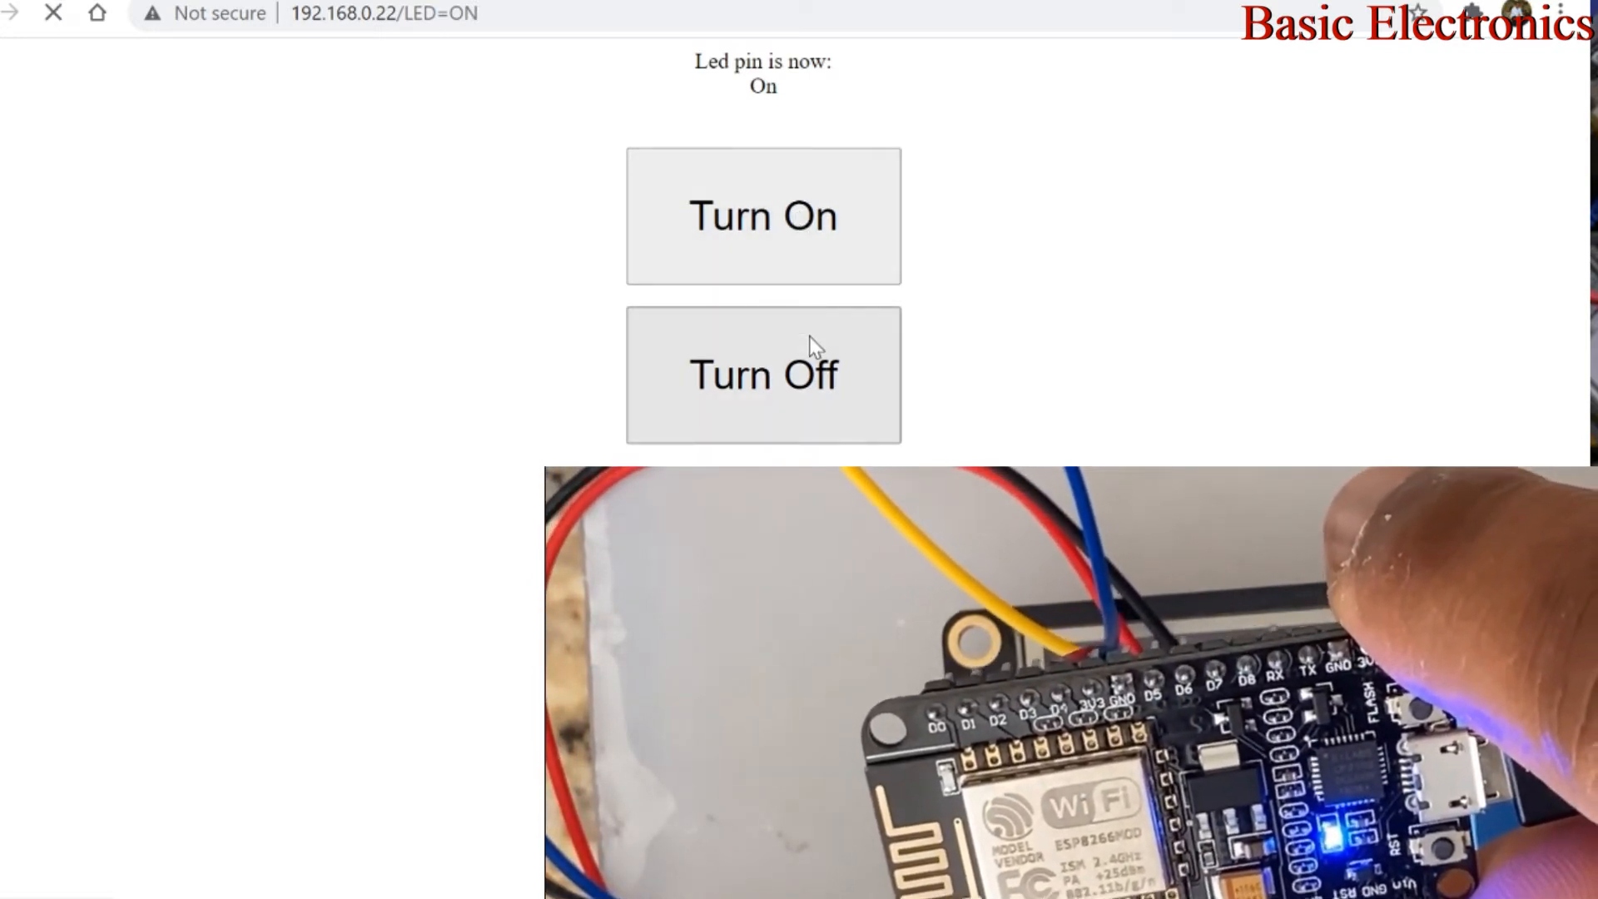
left_click(763, 373)
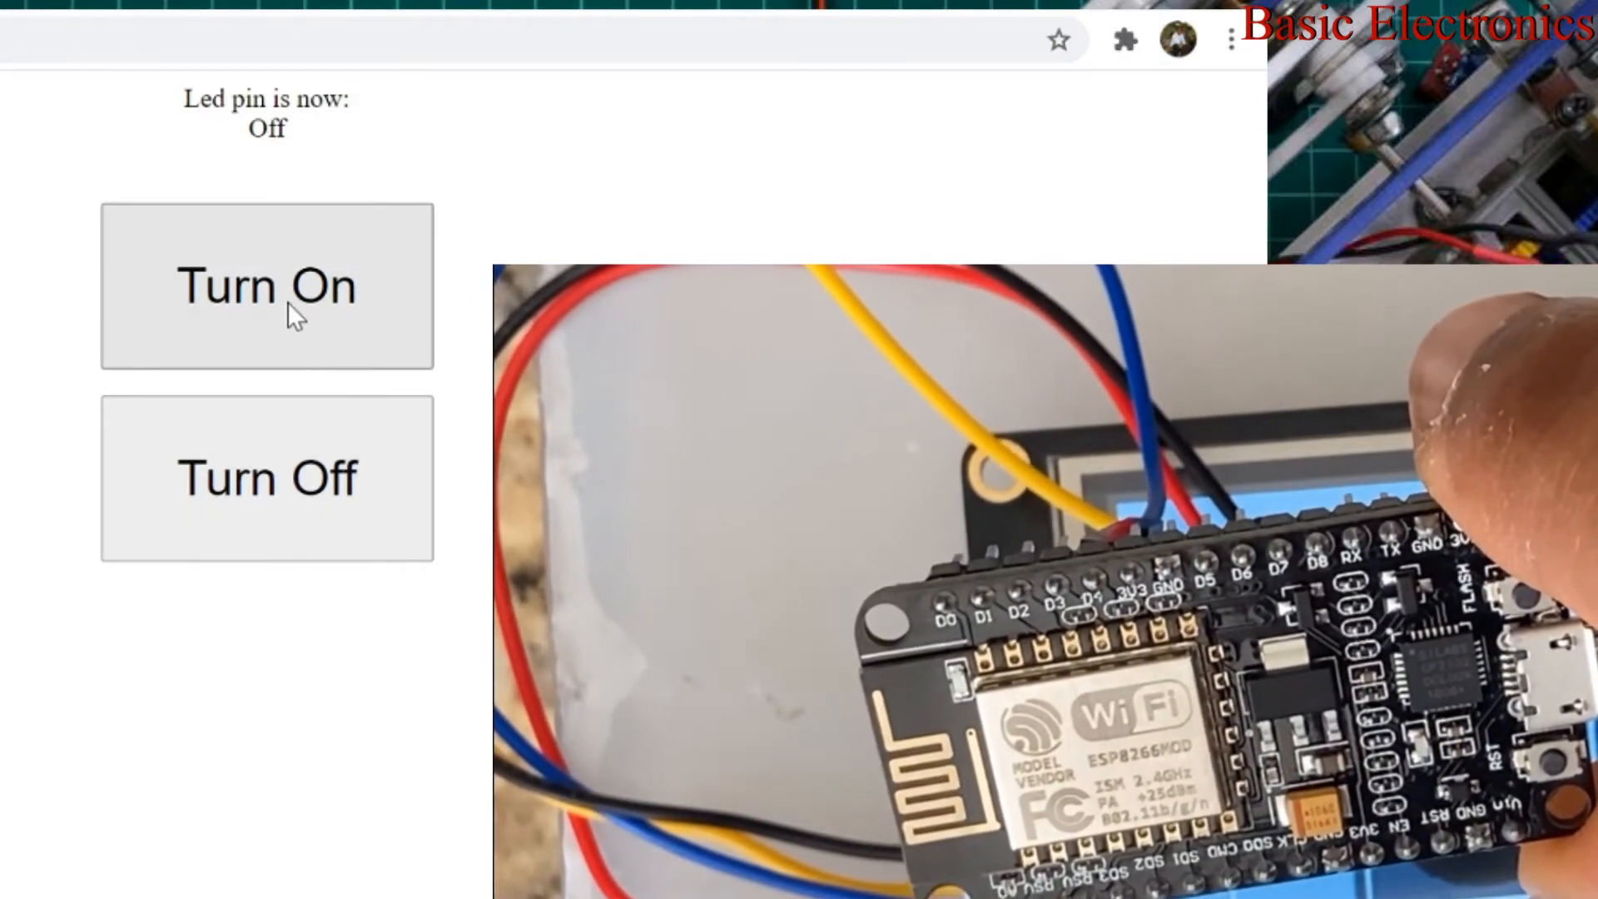
left_click(267, 286)
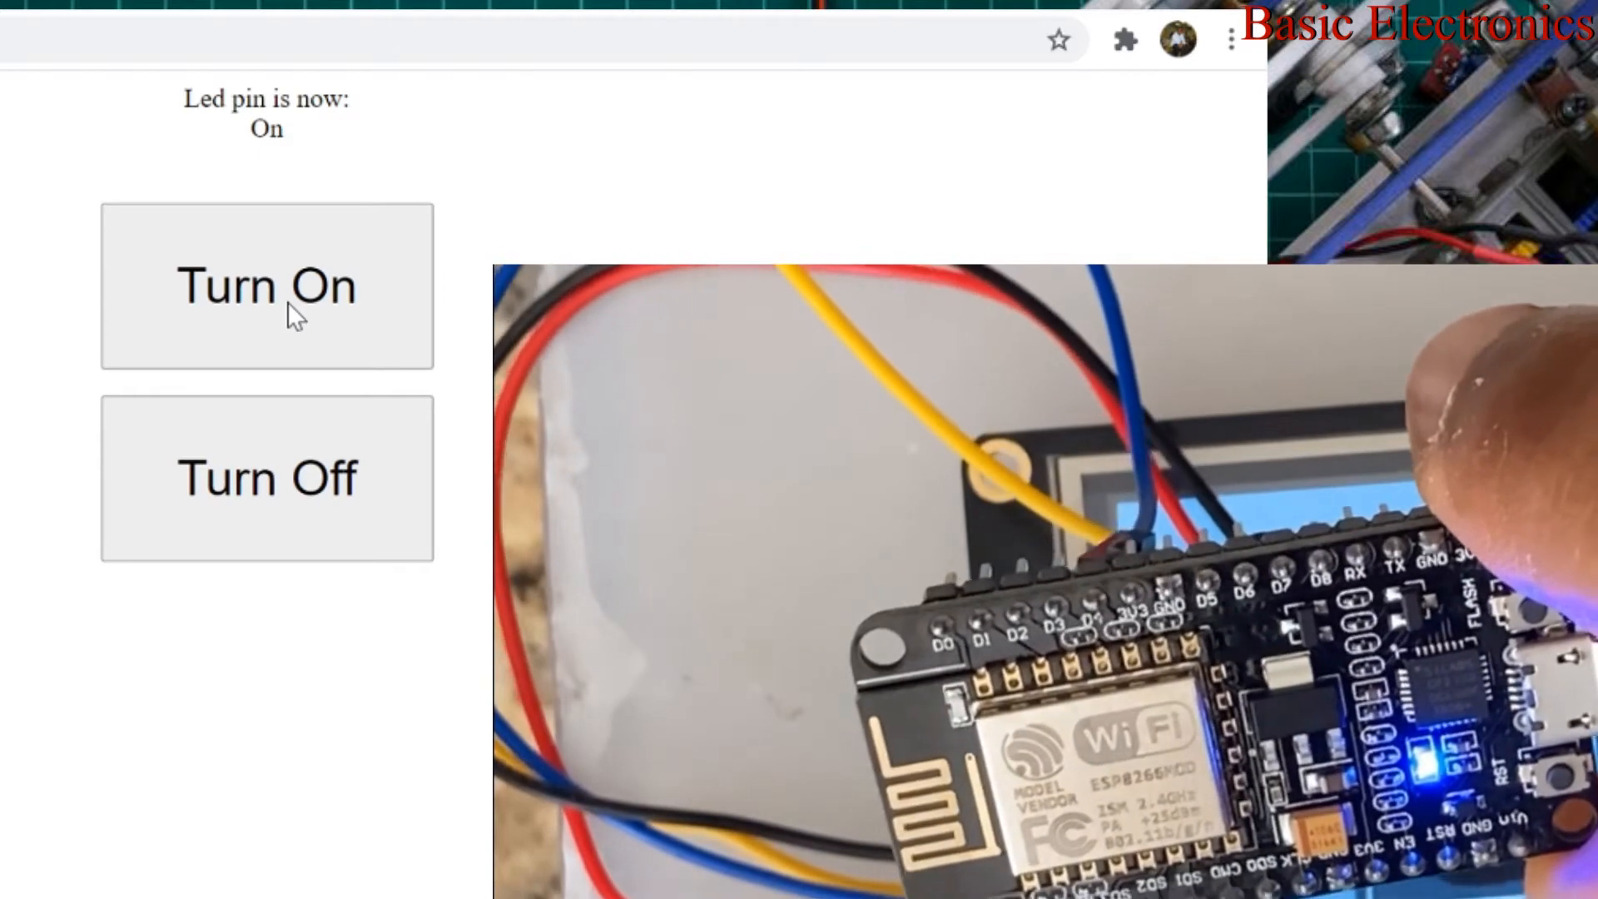